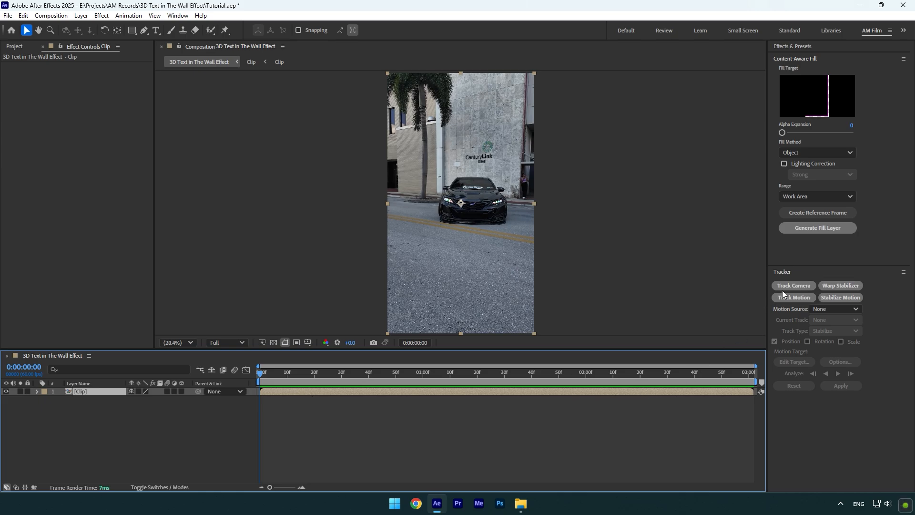
Run Track Camera on the car clip and create a solid and camera from wall track points.
left_click(793, 286)
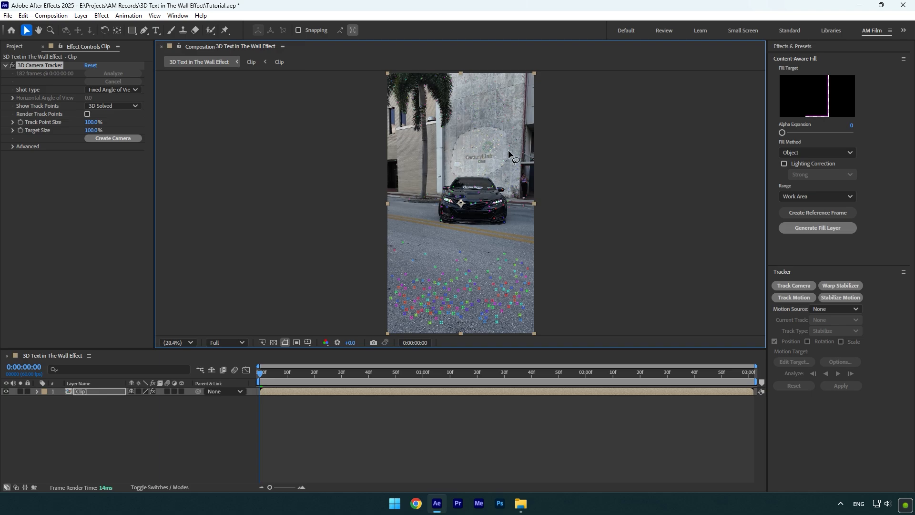
right_click(507, 154)
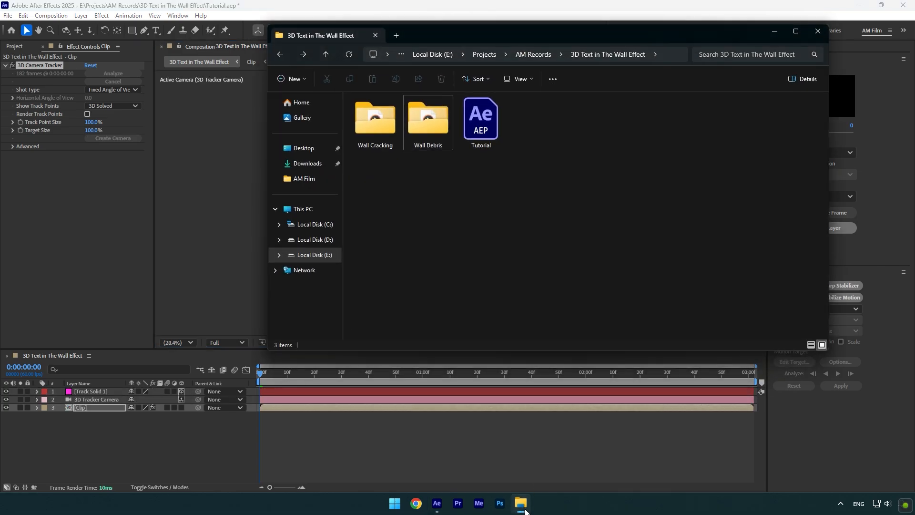
Open the Wall Cracking folder in File Explorer.
left_click(375, 121)
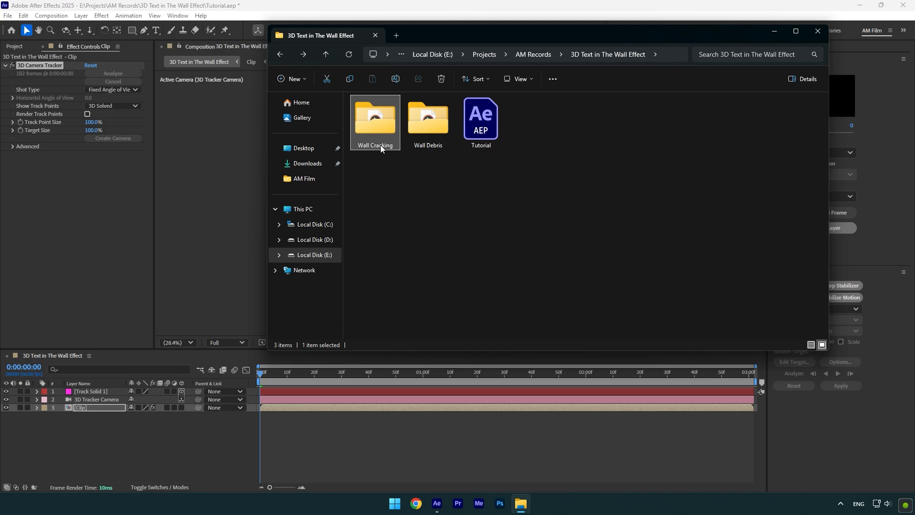
double_click(375, 117)
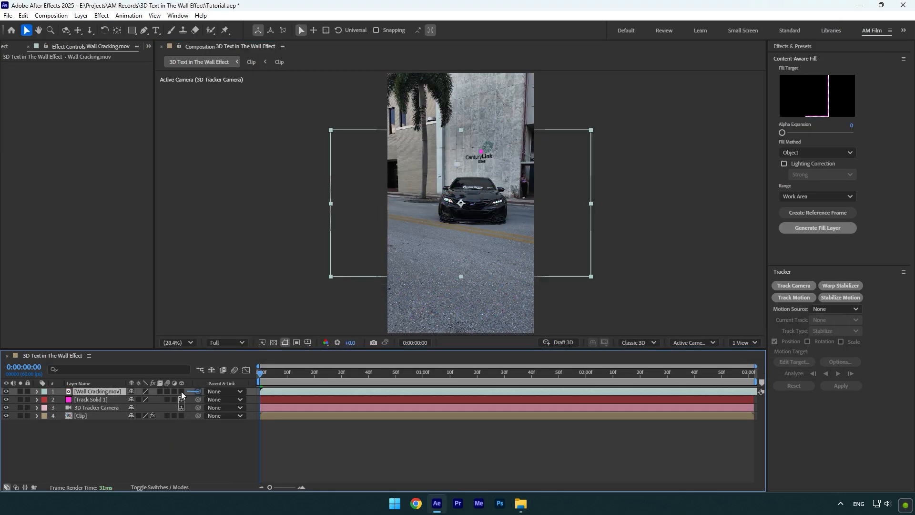
Parent Wall Cracking.mov to Track Solid 1, preview the crack, and open the debris blast clip.
left_click(182, 392)
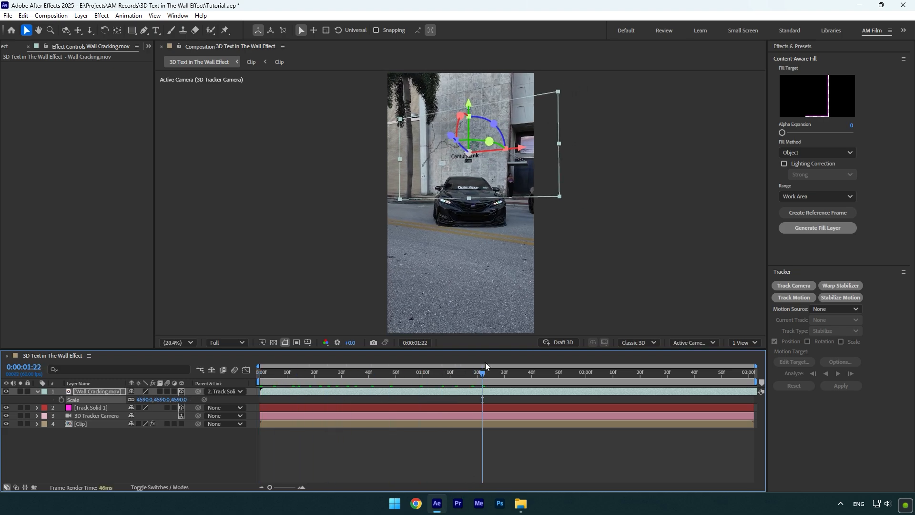
left_click(322, 372)
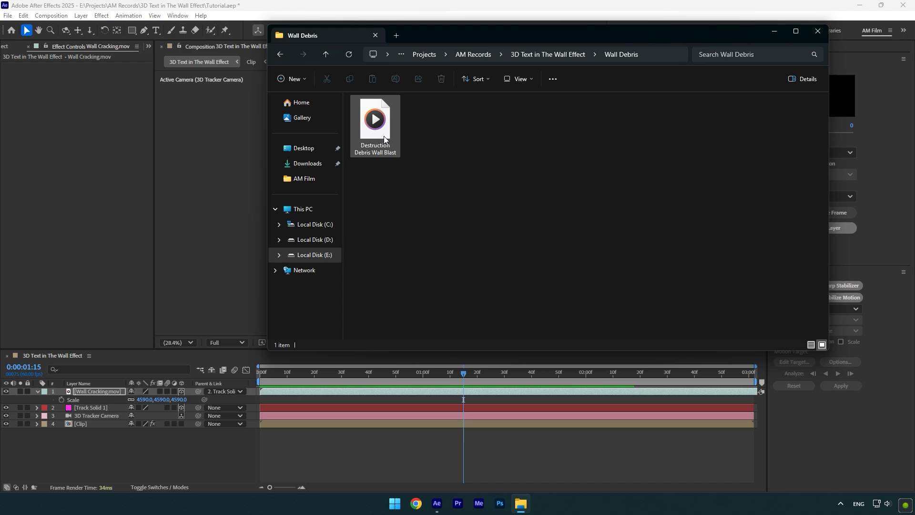
double_click(374, 119)
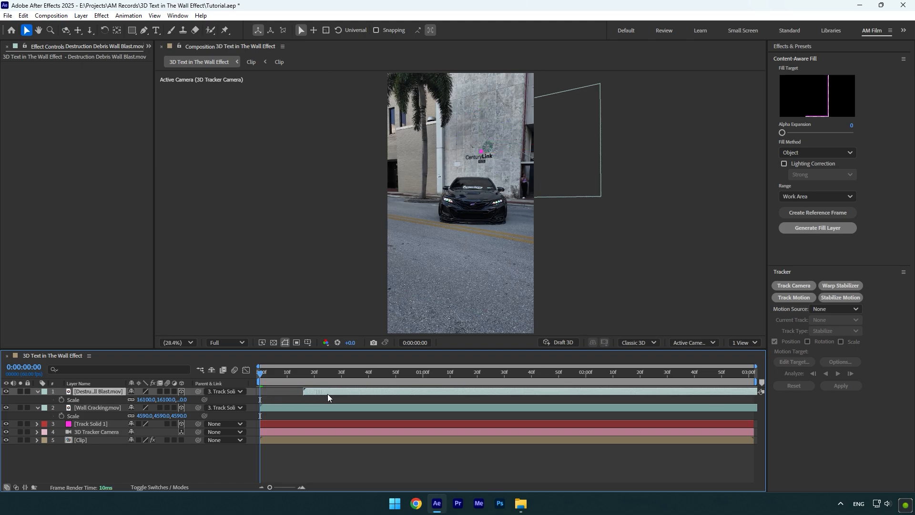
Select the Destruction Debris Wall Blast layer to parent it to Track Solid 1 at 16100% scale.
left_click(415, 371)
type("am")
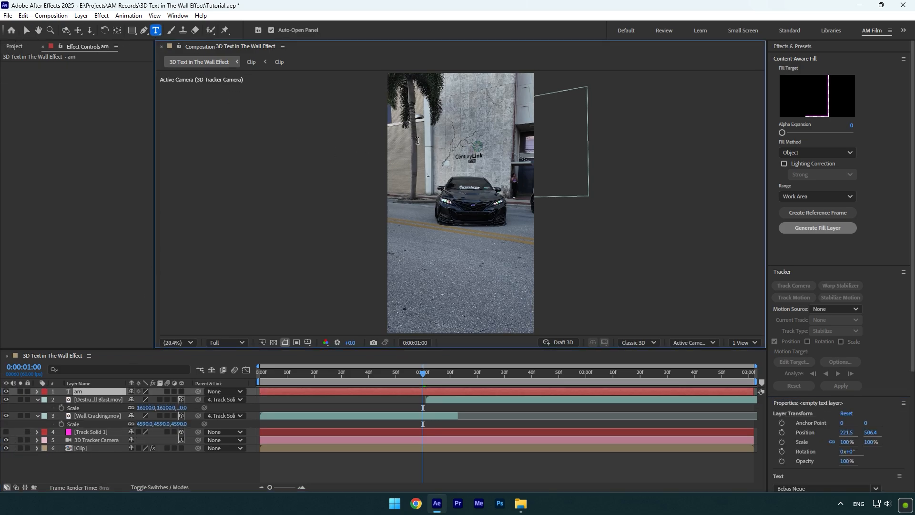
Type 'film' to complete the 'am film' text layer.
type("film")
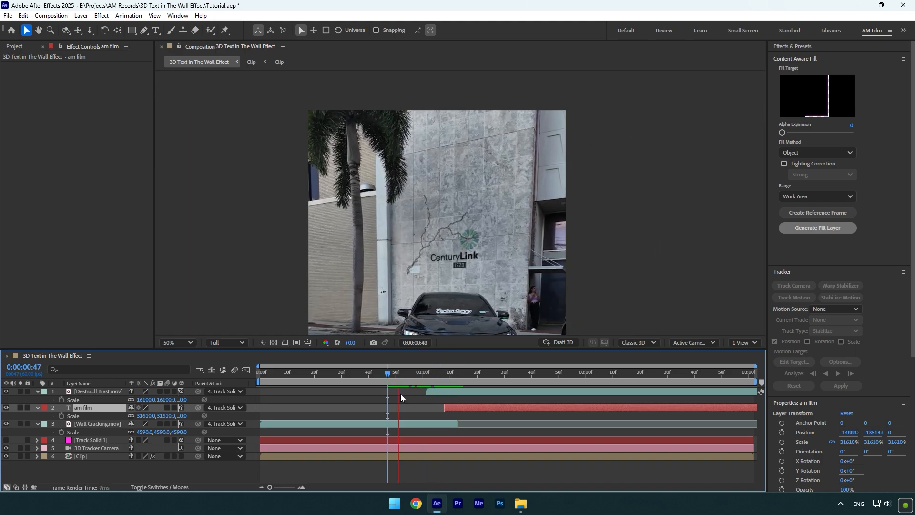
Switch to the Advanced 3D renderer and give the text extrusion depth 33 with an Angular bevel.
left_click(636, 342)
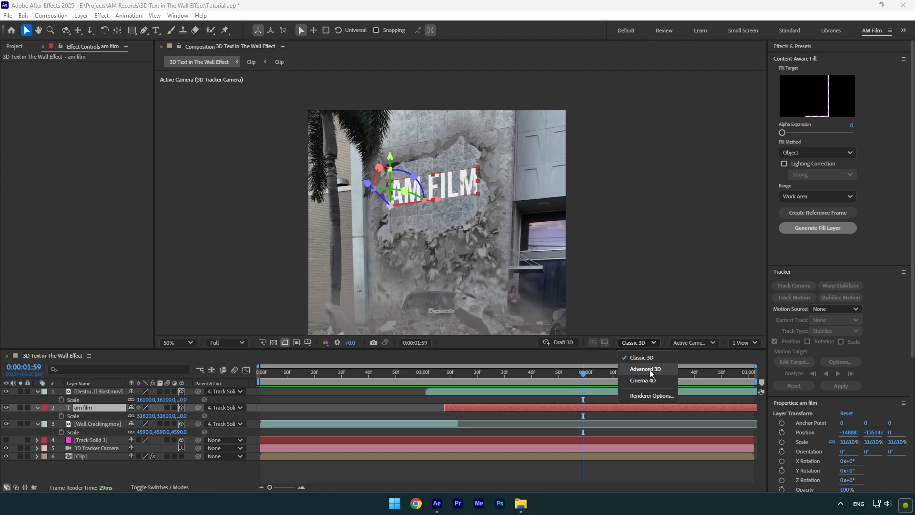
left_click(644, 368)
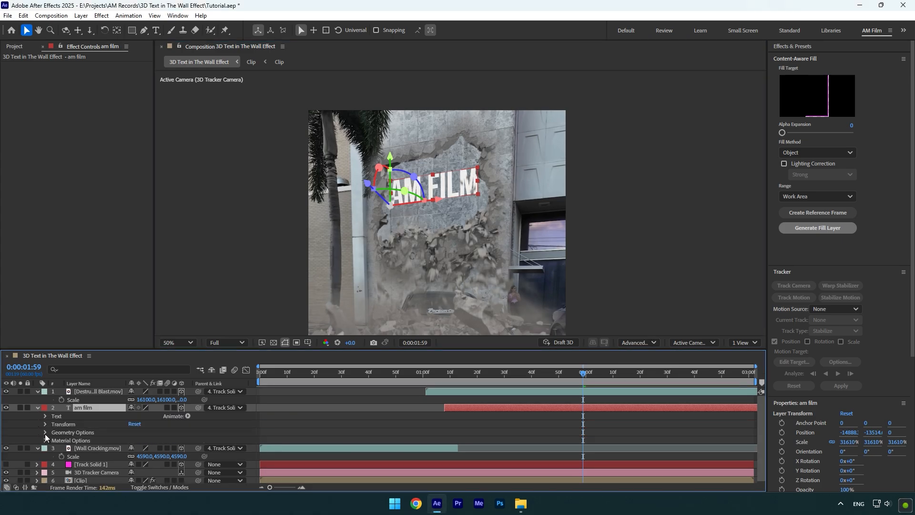
left_click(45, 432)
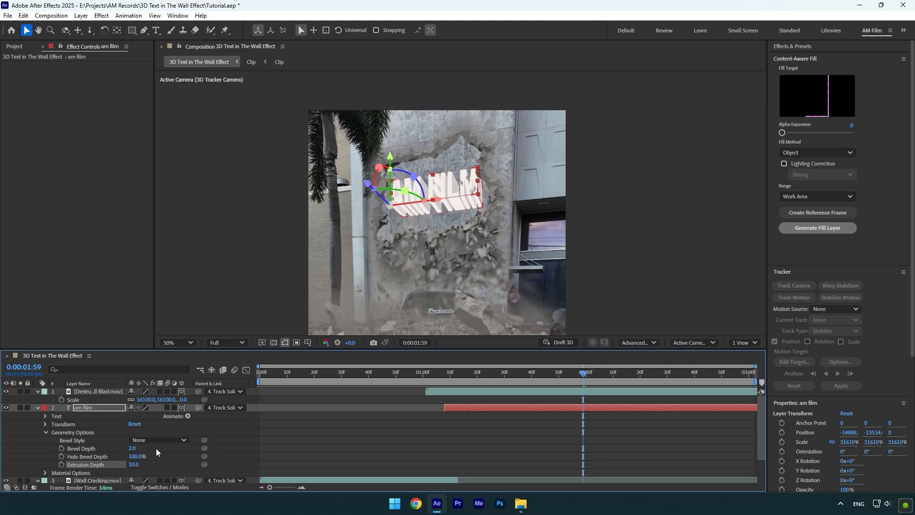
left_click(157, 439)
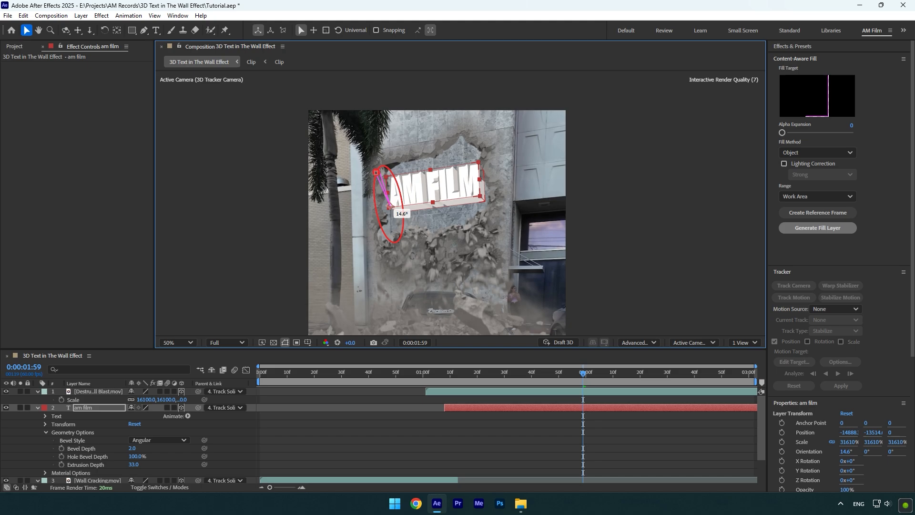
Move the AM FILM text into the blasted wall hole at the reveal frame.
left_click(439, 372)
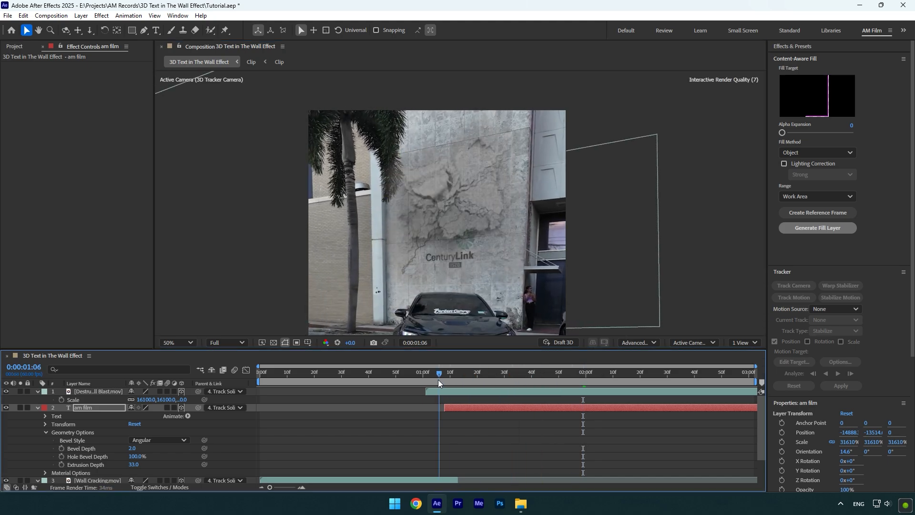
left_click(447, 372)
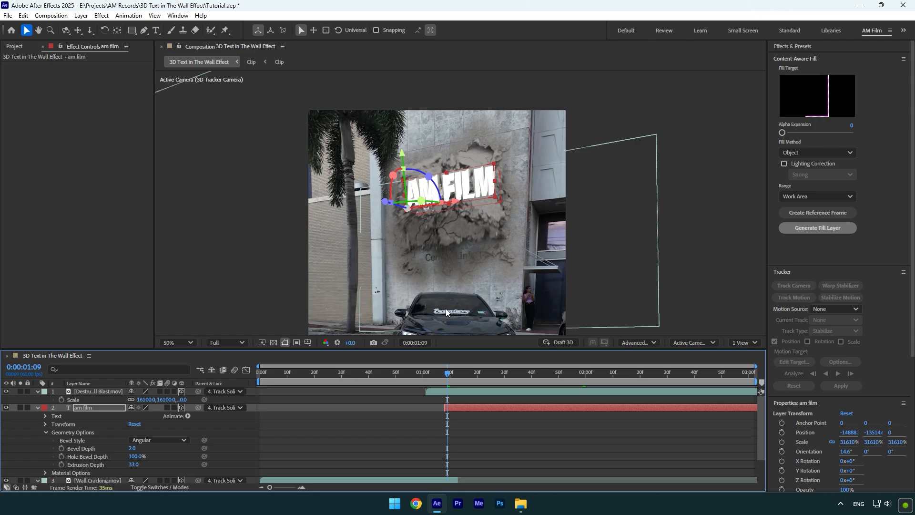
left_click_drag(446, 187, 394, 205)
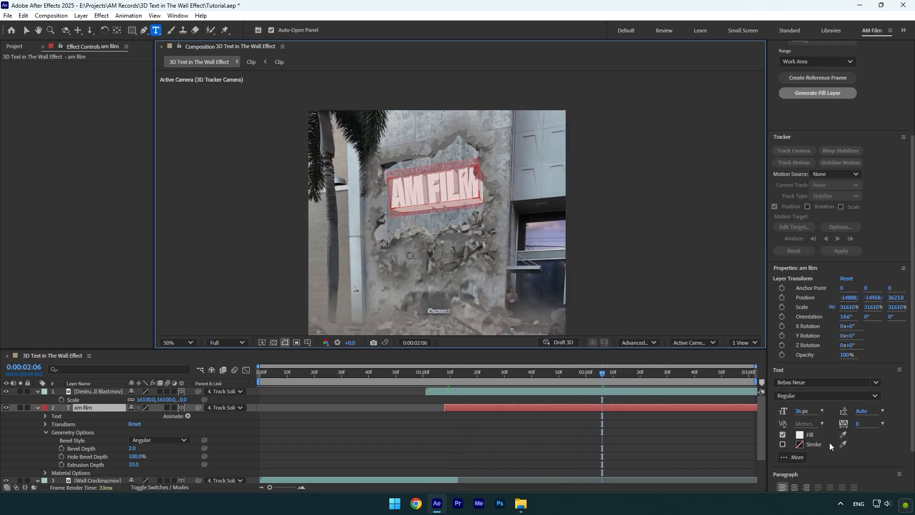
Set the text Fill swatch to yellow and review it on another frame.
left_click(800, 435)
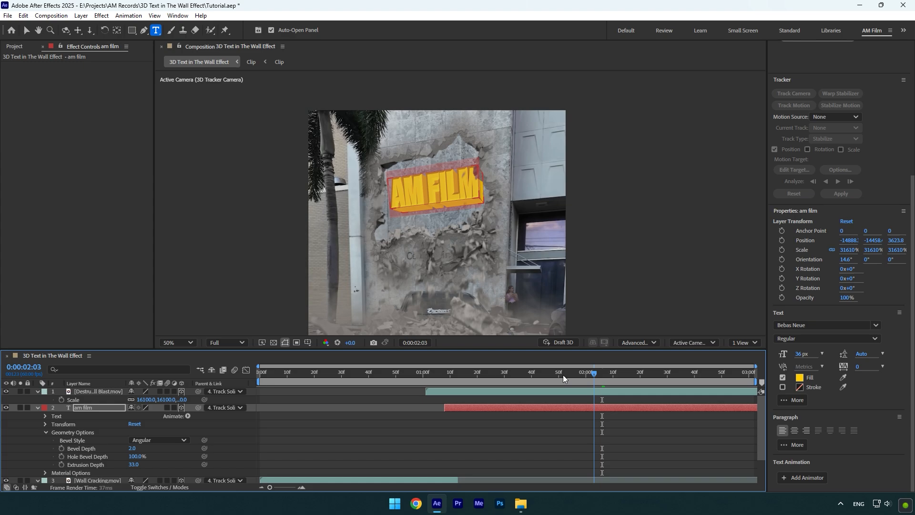
left_click(398, 372)
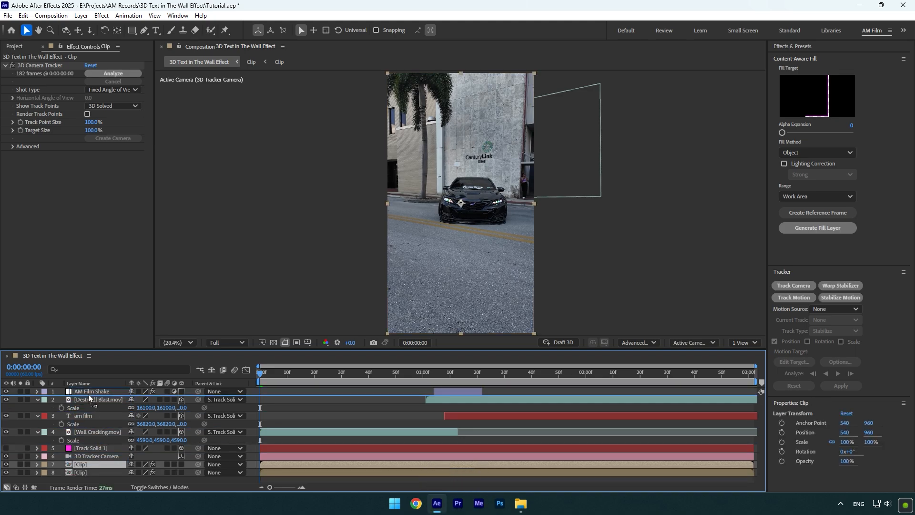
Roto-brush the car on the 'Car only' layer and preview it against the falling debris.
right_click(80, 400)
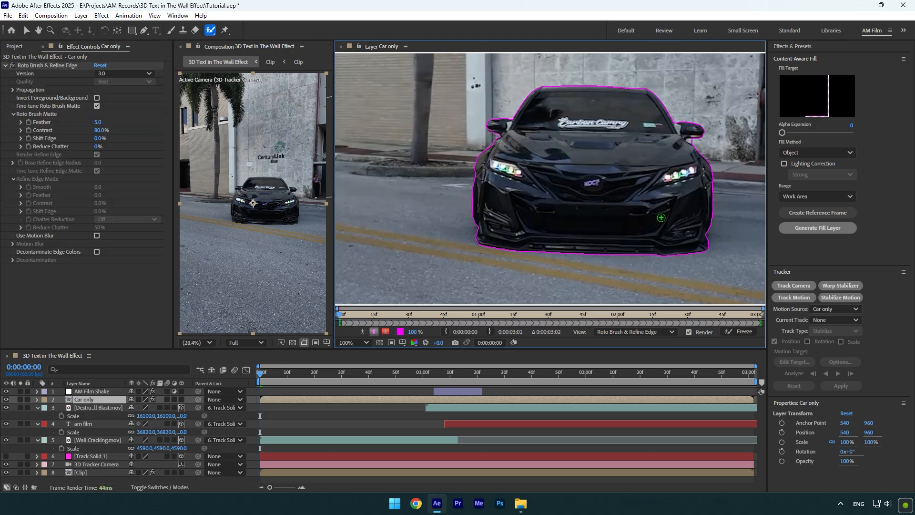
left_click(743, 332)
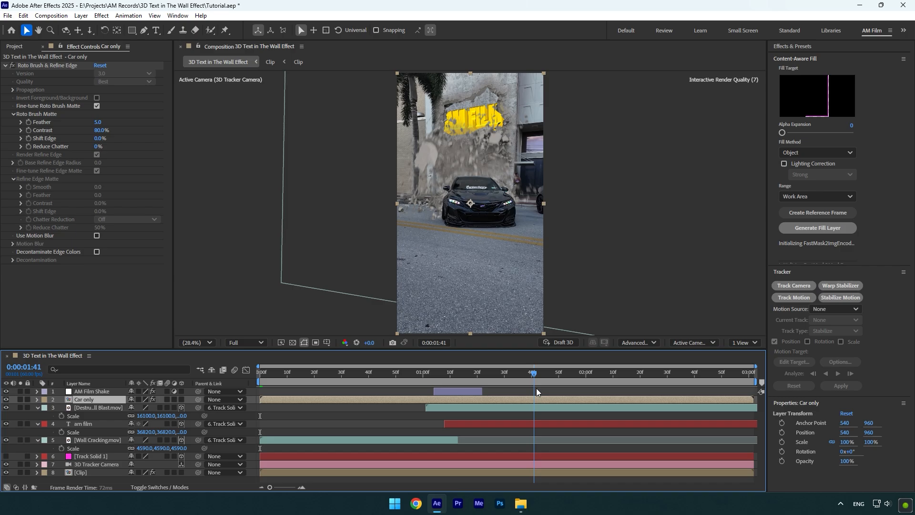
left_click(544, 372)
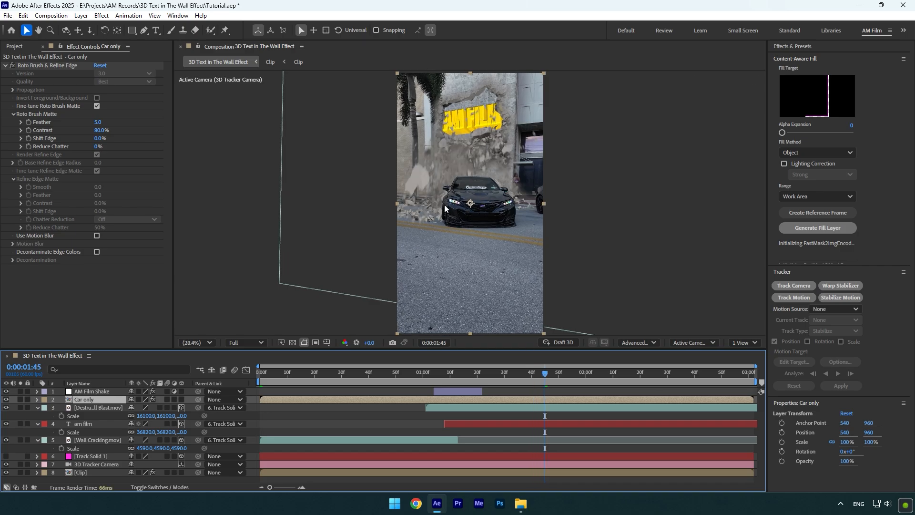